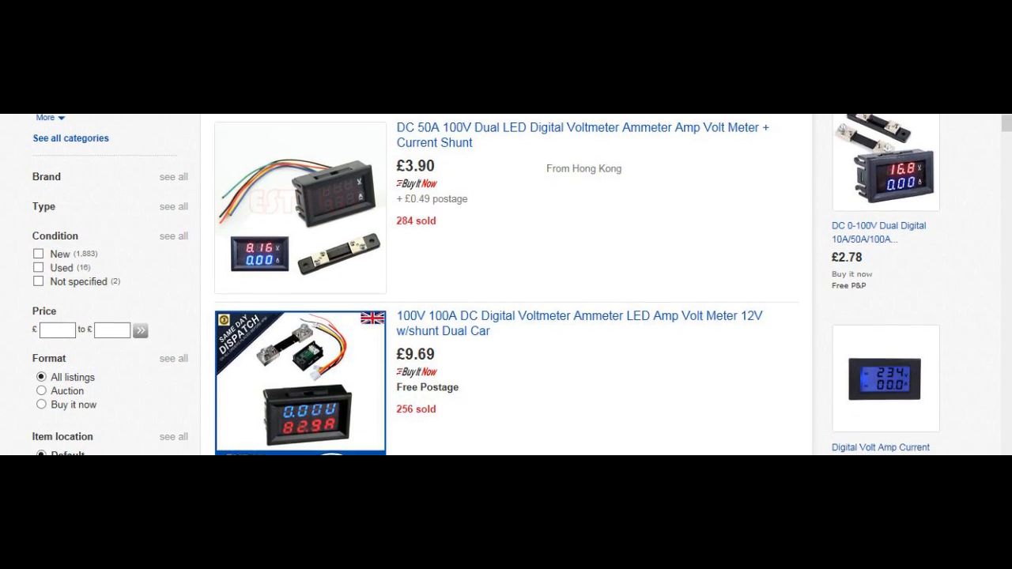
# - Scroll the eBay voltmeter results down to the 0.36" DC ammeter and clamp meter listings
pyautogui.scroll(-3)
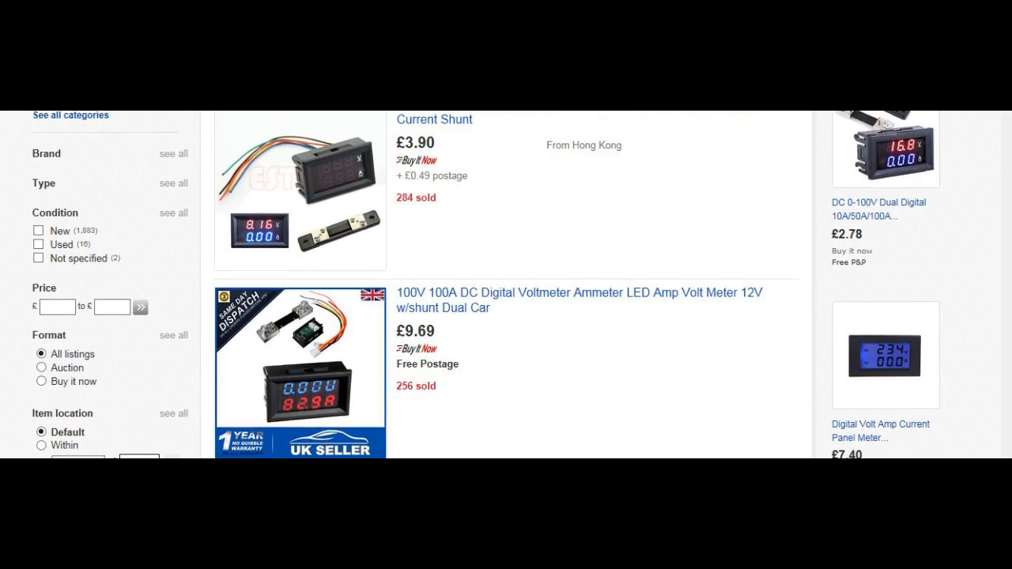
pyautogui.scroll(-3)
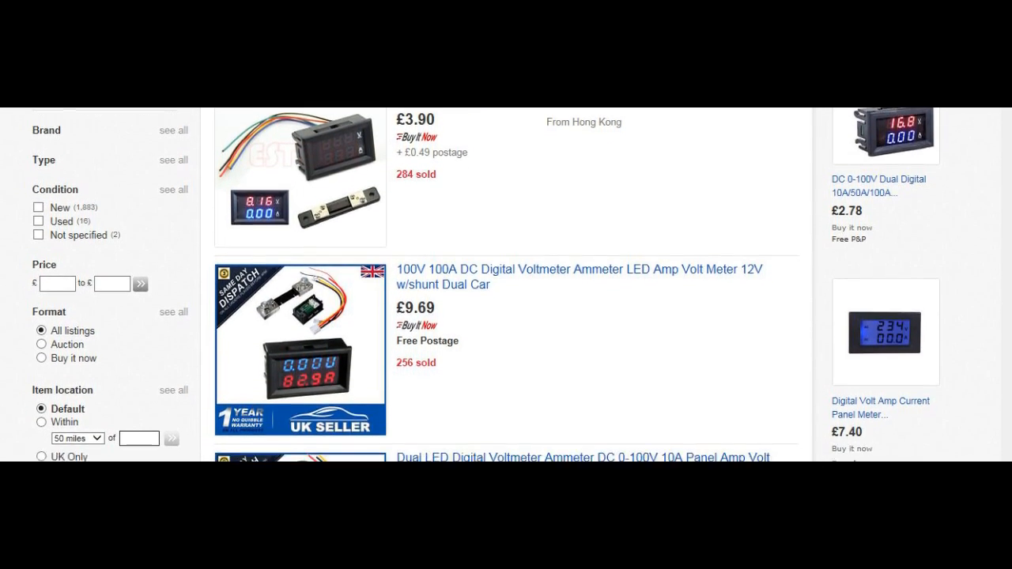
pyautogui.scroll(-3)
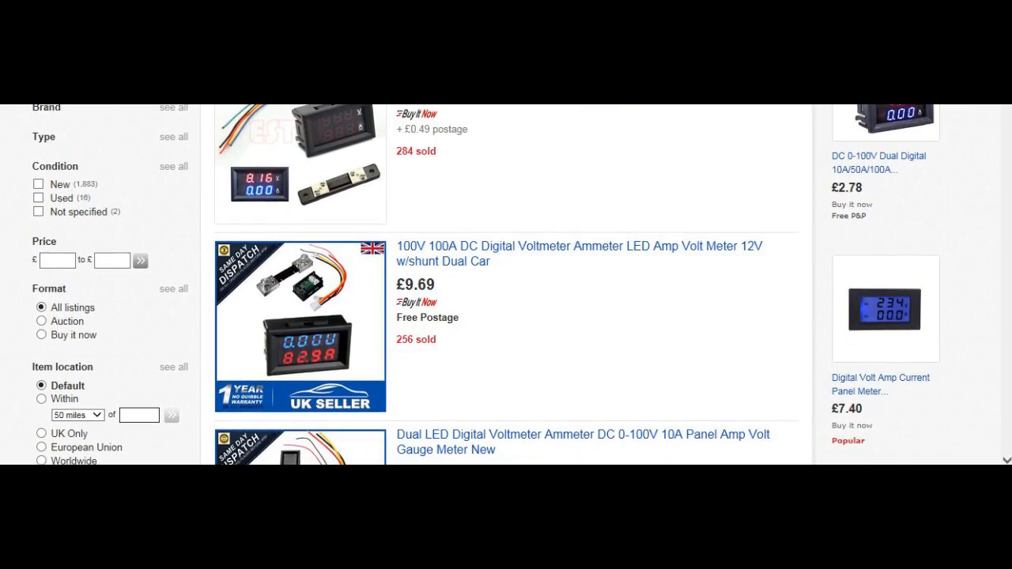
pyautogui.scroll(-3)
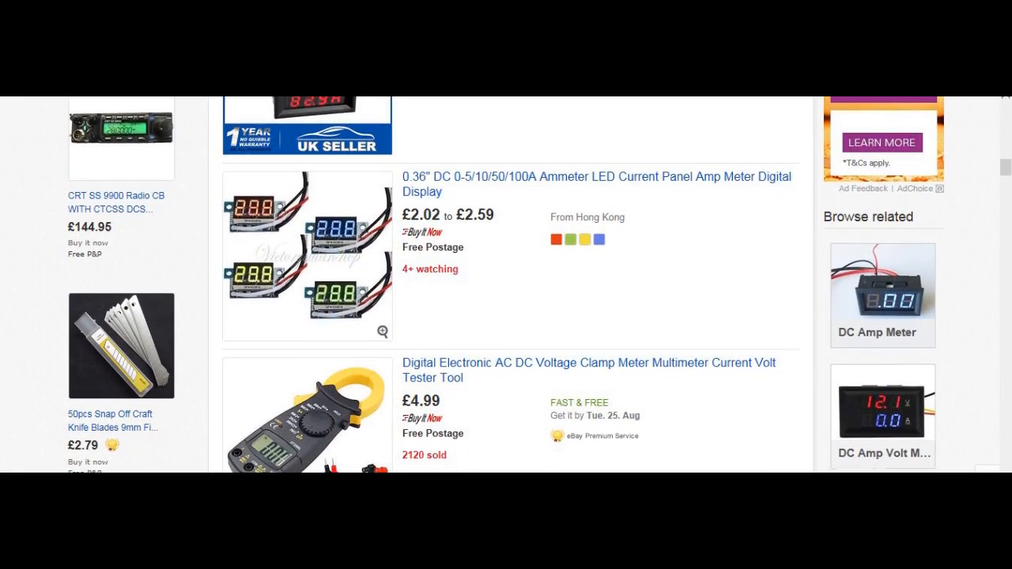
pyautogui.scroll(-3)
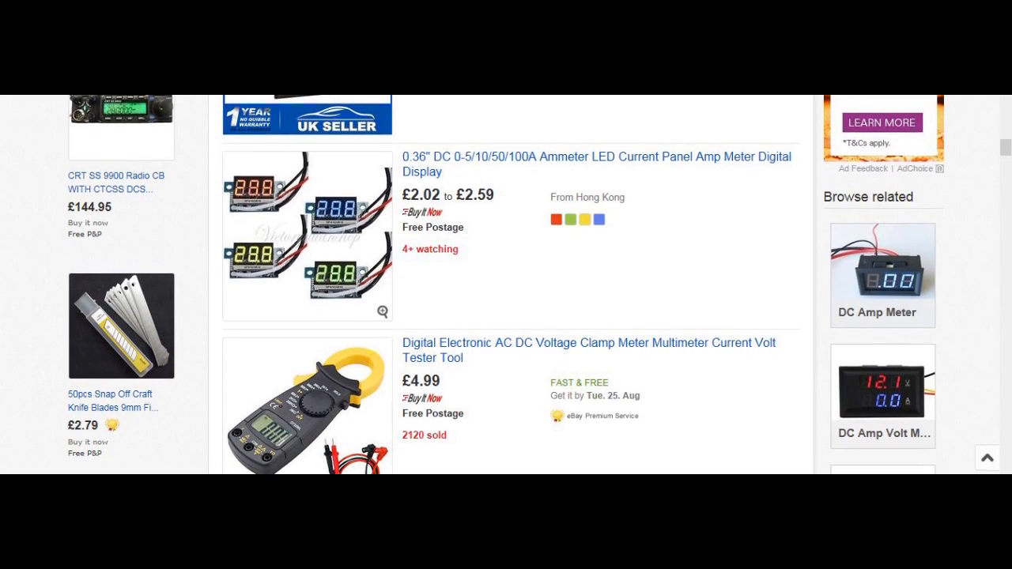
pyautogui.scroll(-3)
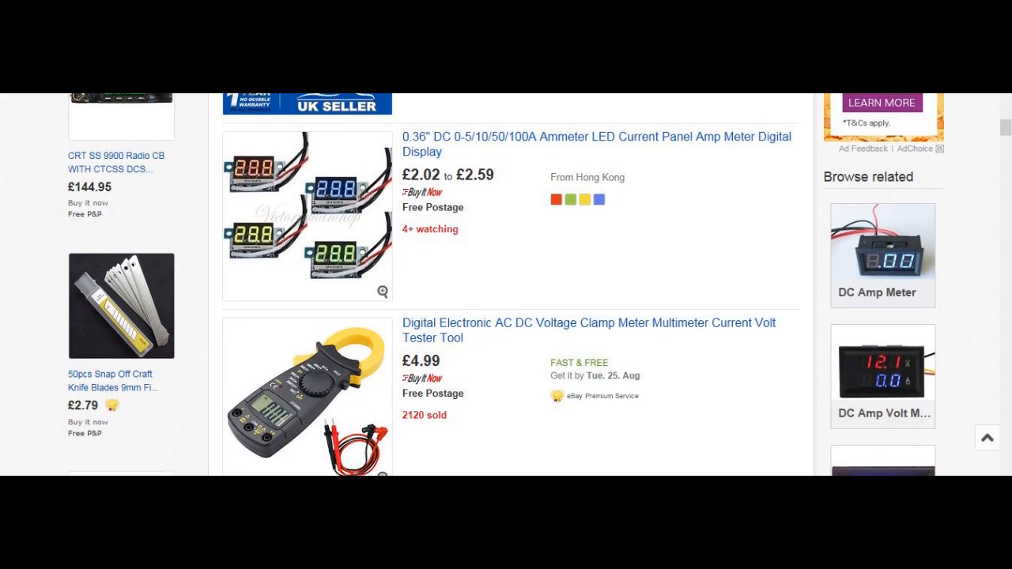
pyautogui.scroll(-3)
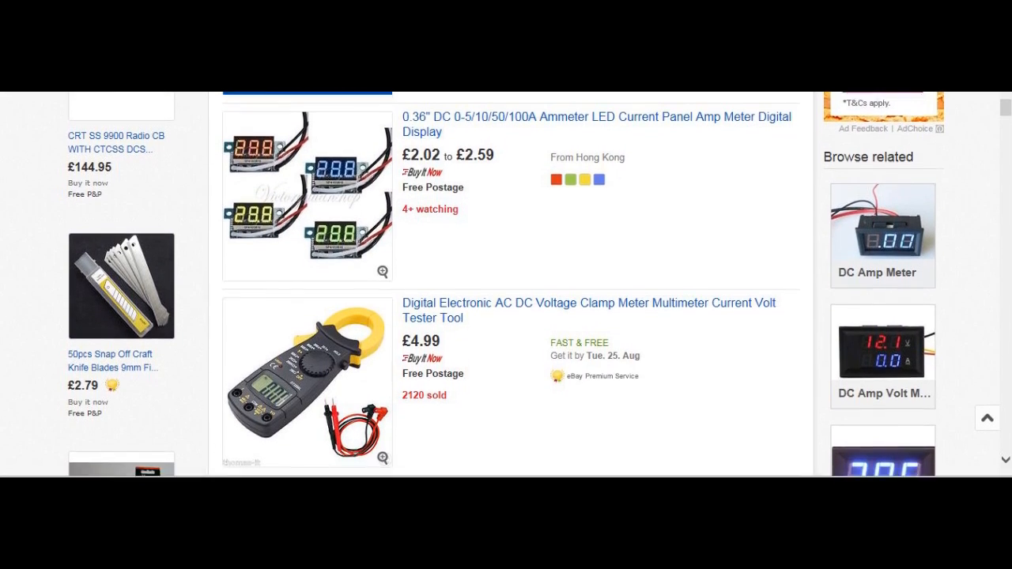
# - Open Manage Add-ons from the Tools gear menu, listing toolbars and extensions
pyautogui.click(378, 12)
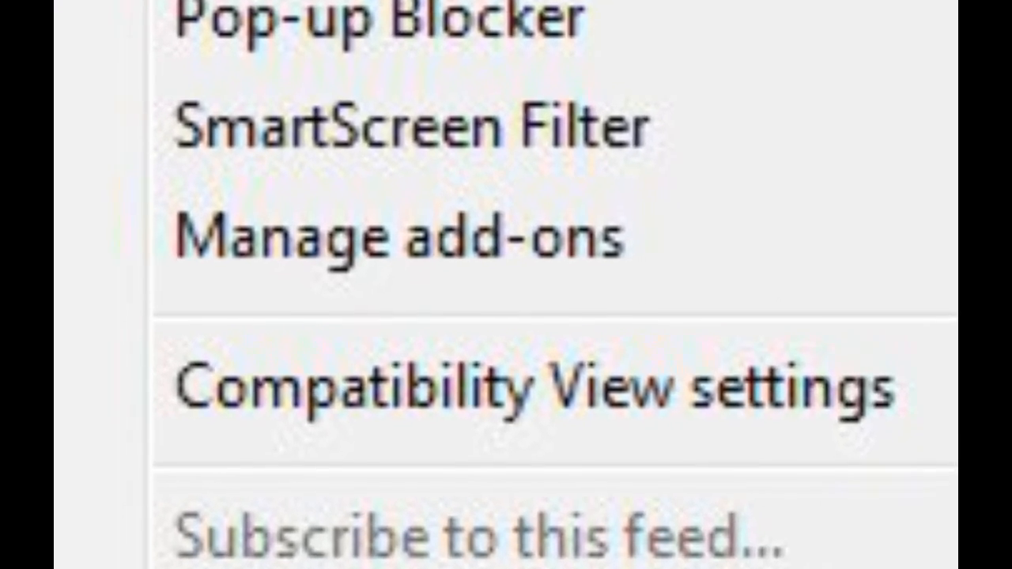
pyautogui.click(399, 235)
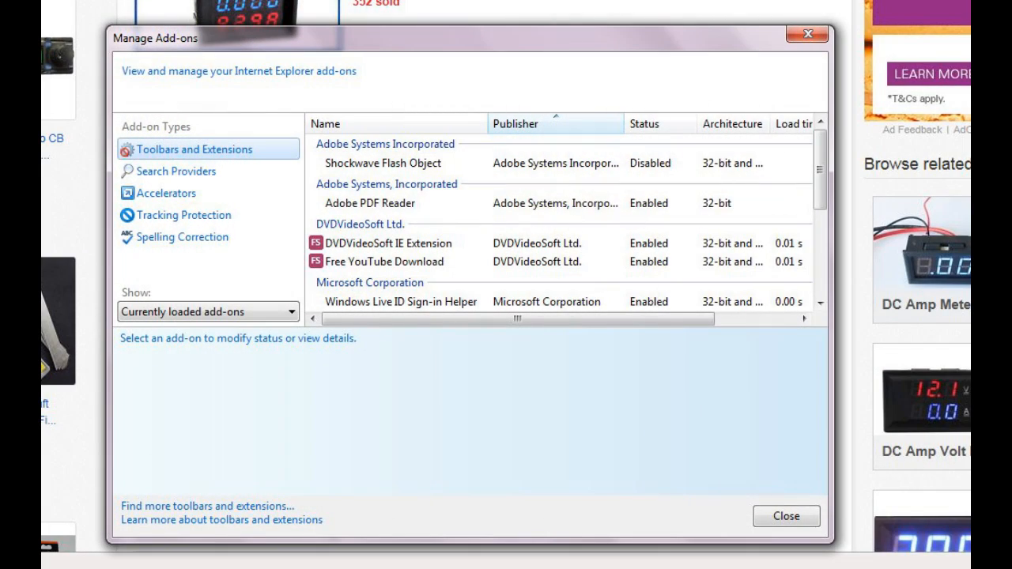